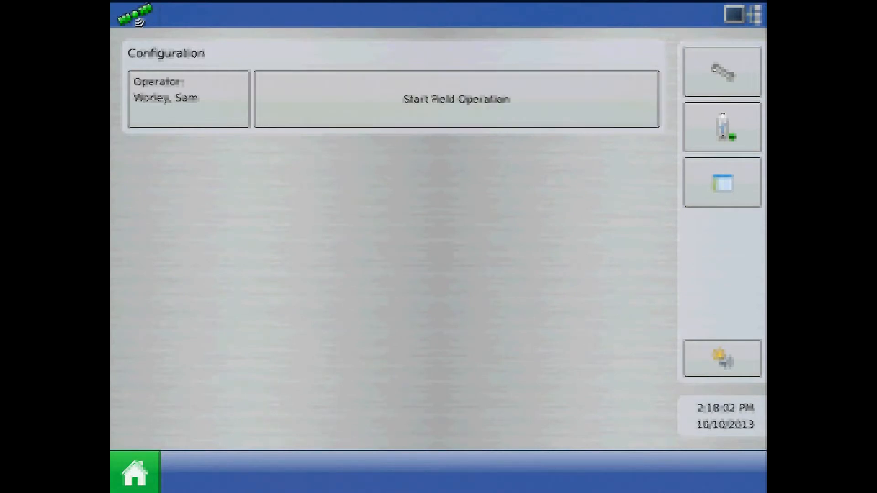
Step: Start a field operation on field 20 acre 40 feet with the CaseIH 9230 configuration
click(455, 99)
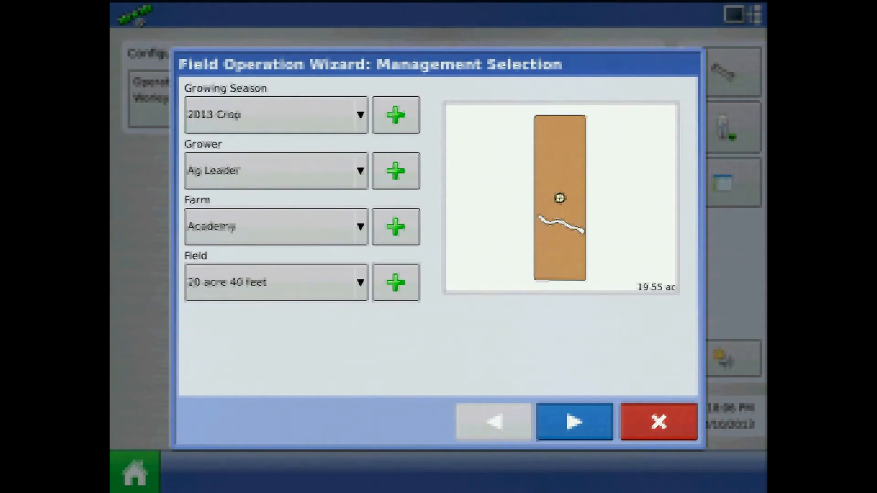
click(574, 421)
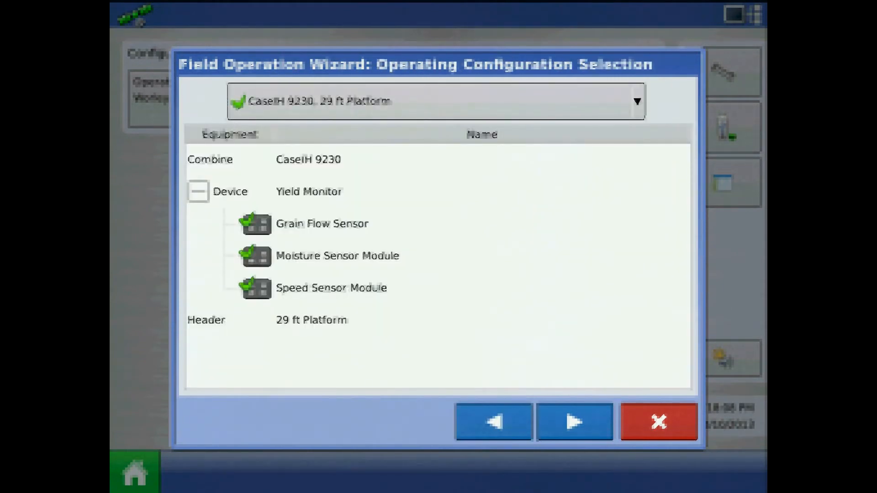
click(574, 421)
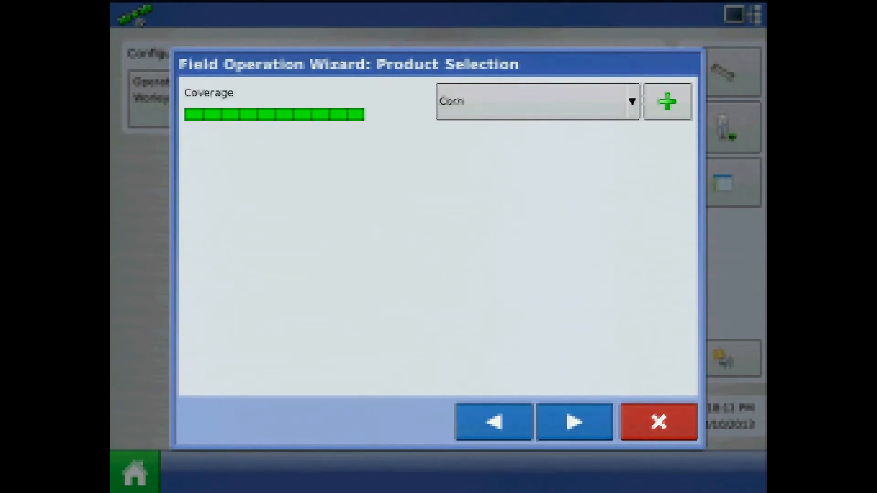
Step: Accept Corn, then import variety maps from VarietyMaps_512012.agsetup
click(573, 421)
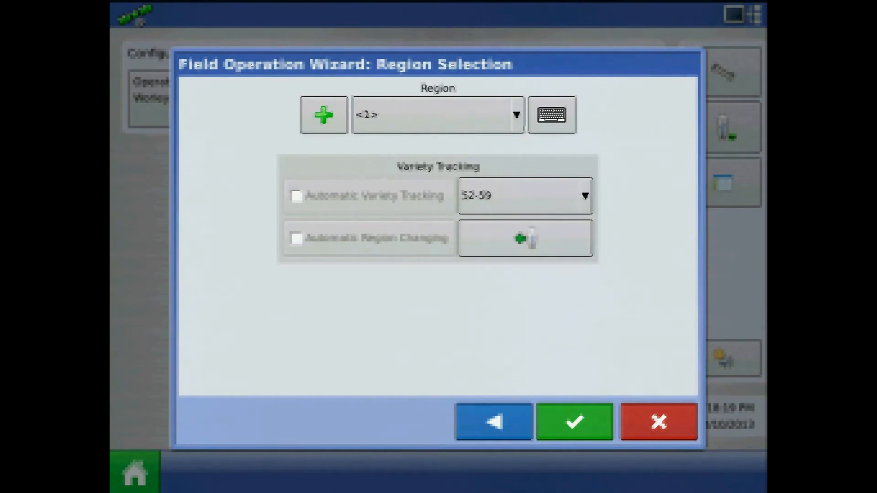
click(573, 422)
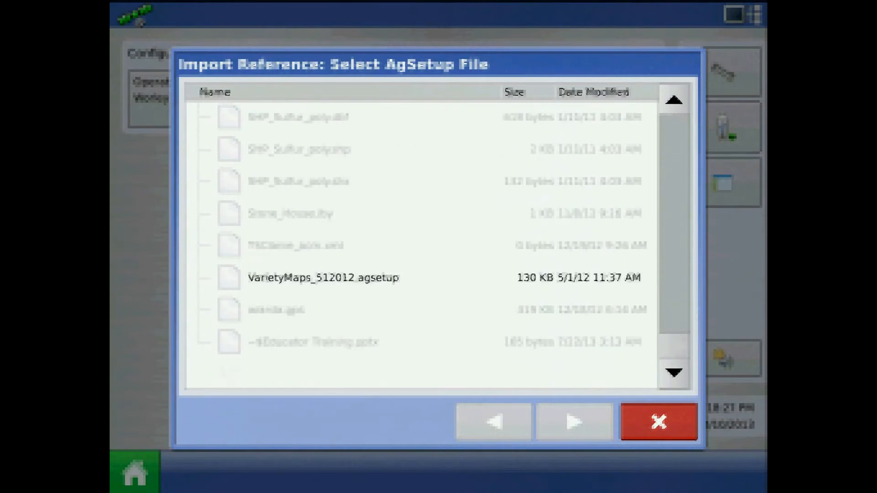
click(323, 277)
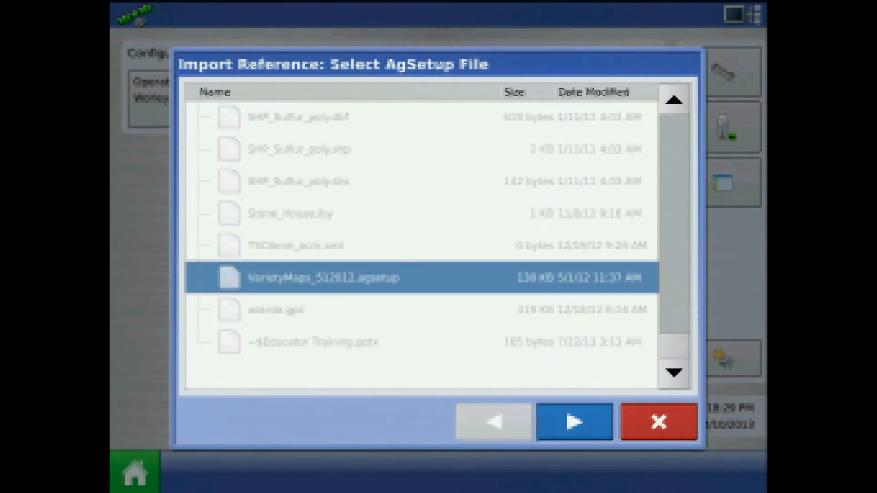
click(574, 421)
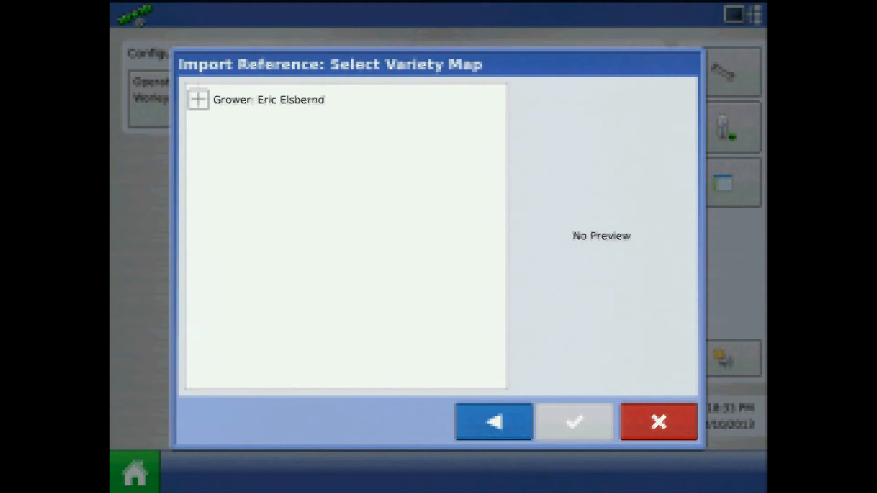
click(197, 99)
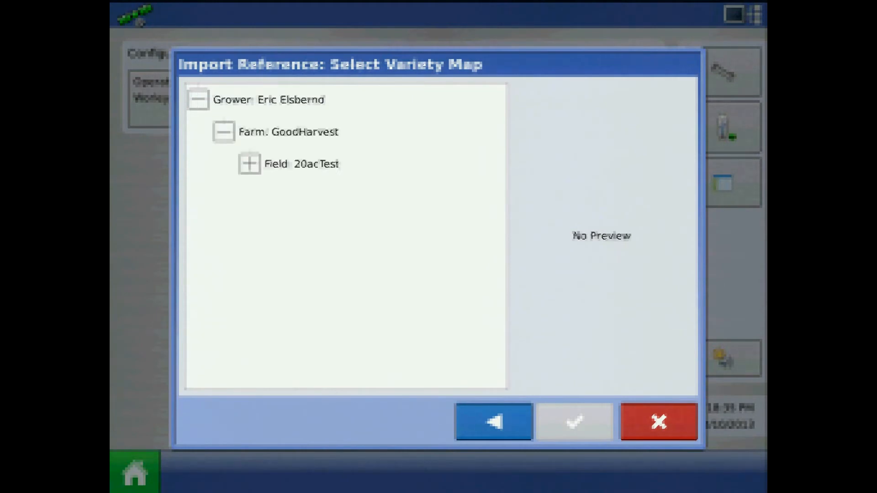
click(249, 164)
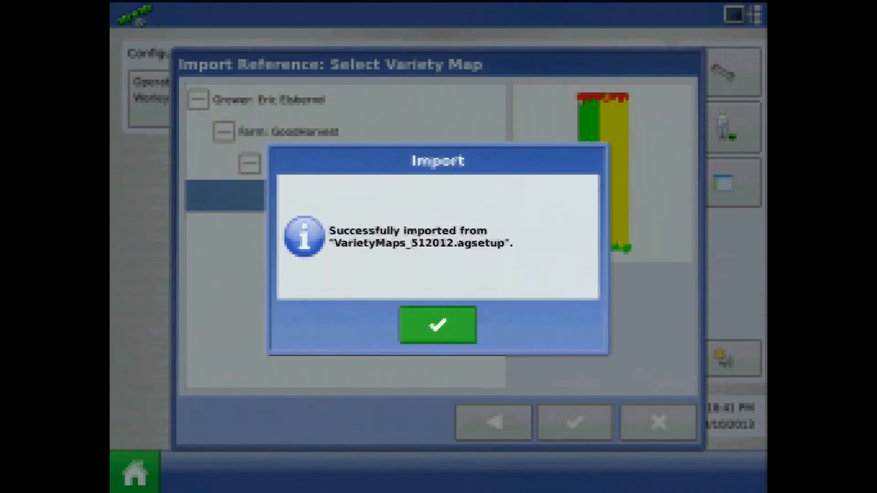
click(437, 325)
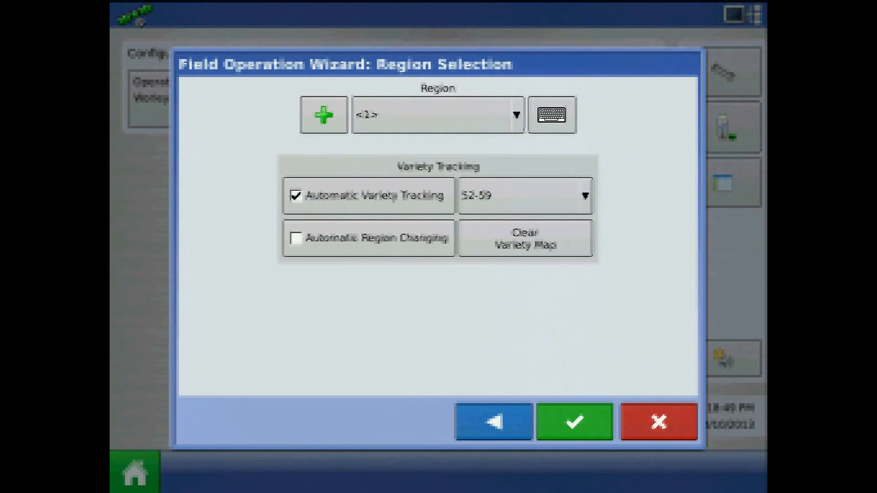
Step: Turn on Automatic Region Changing and finish the Field Operation Wizard
click(296, 238)
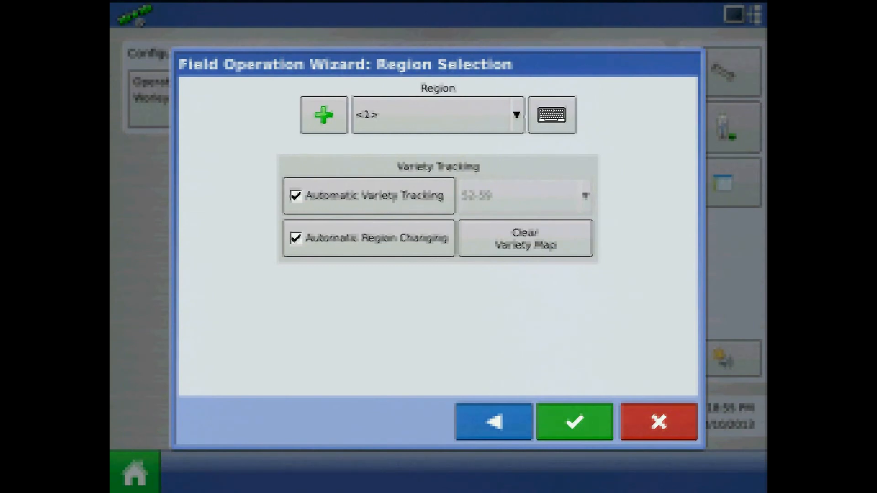
click(573, 422)
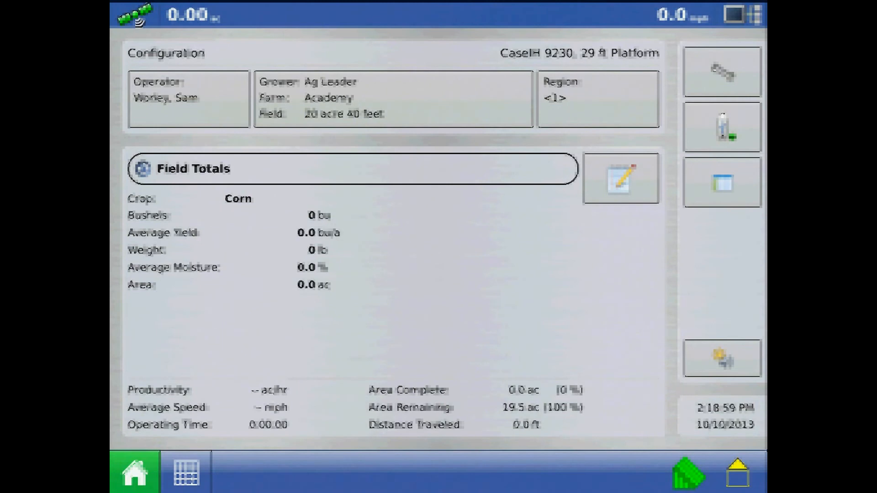
Step: Show the run screen map with the imported Corn variety 52-59 overlay
click(186, 471)
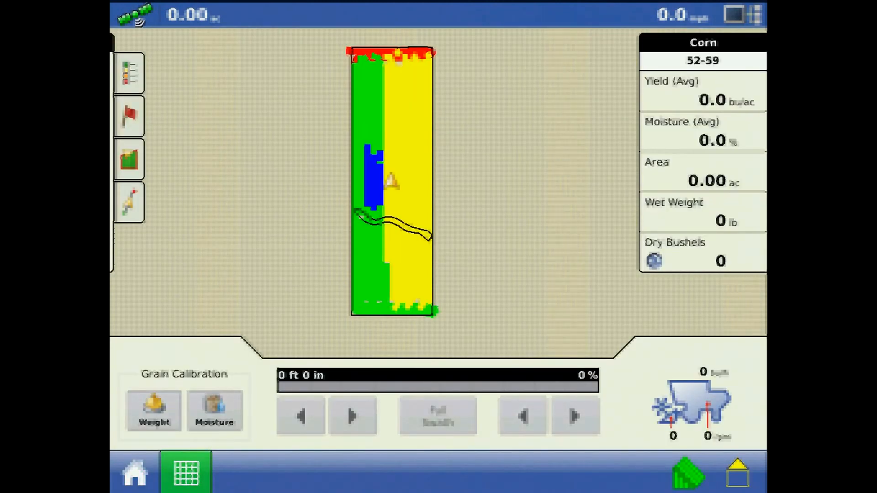
click(134, 472)
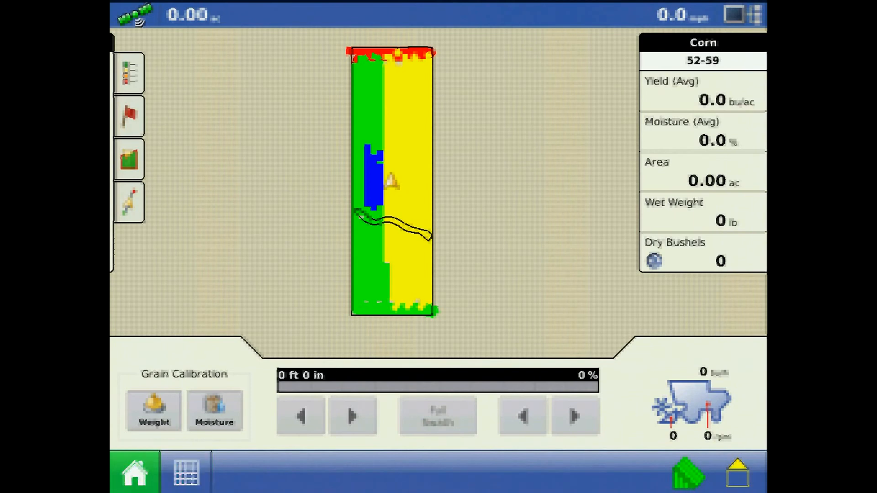